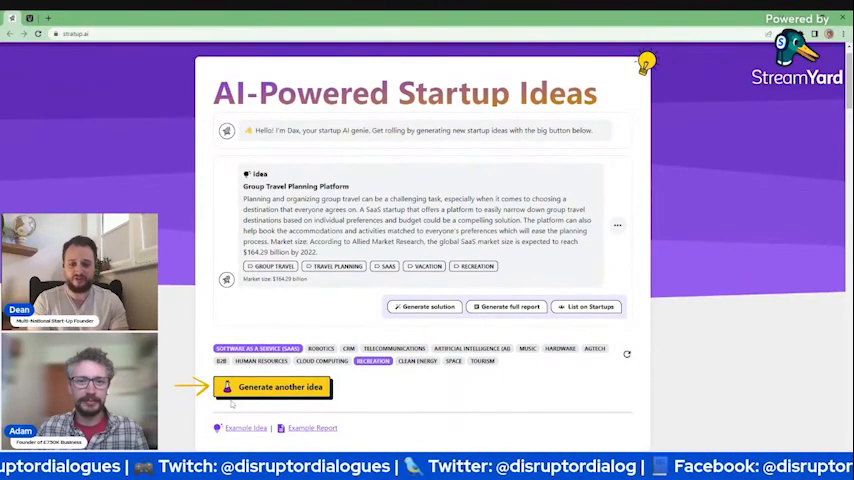
Generate a Personal Fitness Tracking Platform idea and scroll down to read its card.
{"action": "left_click", "coordinate": [272, 387]}
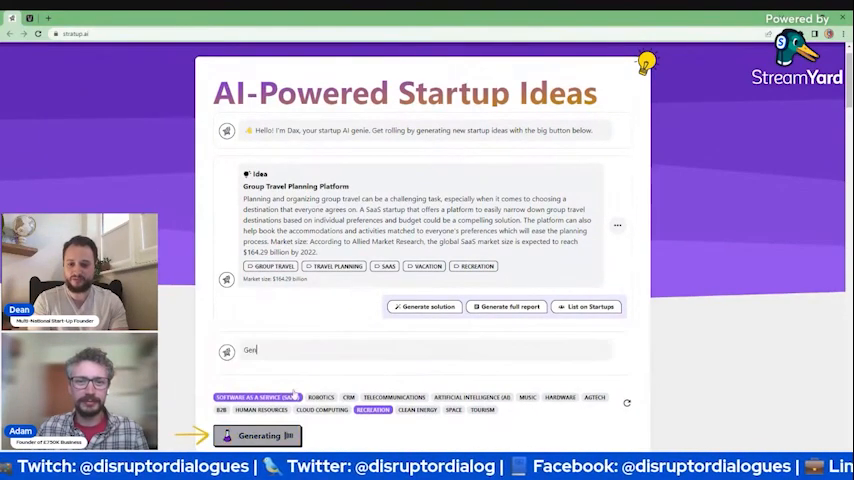
{"action": "scroll", "scroll_direction": "up", "scroll_amount": 3}
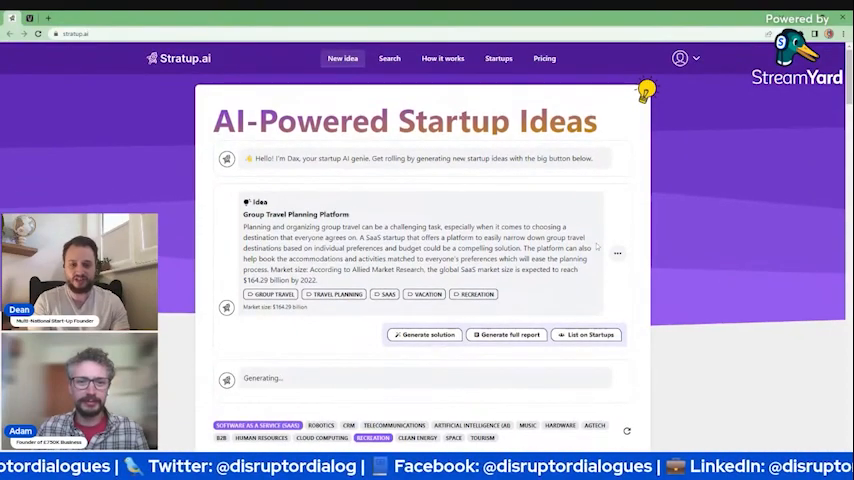
{"action": "scroll", "scroll_direction": "up", "scroll_amount": 3}
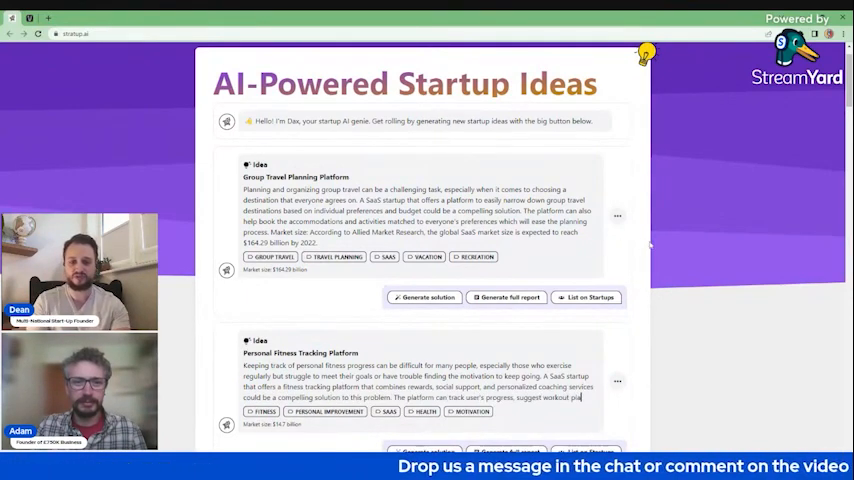
{"action": "scroll", "scroll_direction": "down", "scroll_amount": 3}
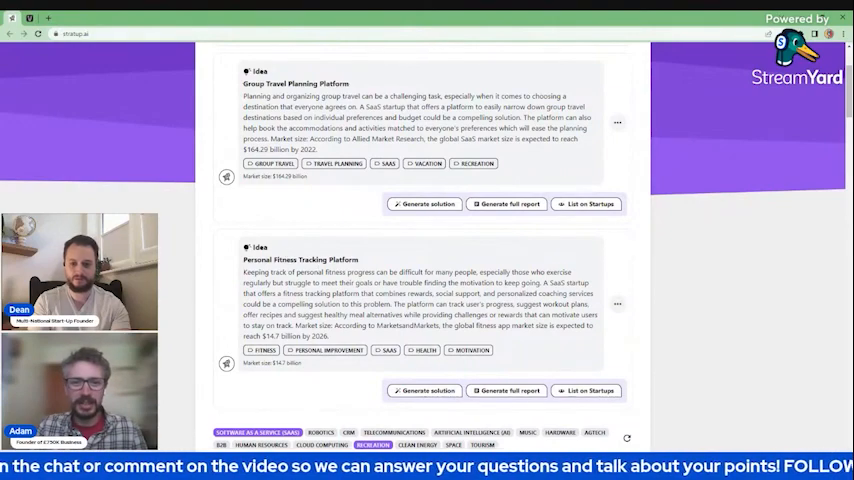
Carry the group travel mobile-app solution into VenturusAI's business description for an English report.
{"action": "scroll", "scroll_direction": "up", "scroll_amount": 3}
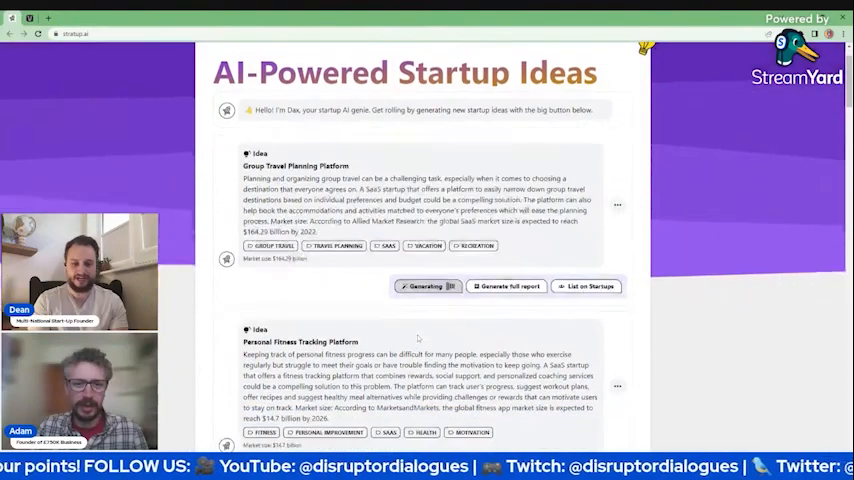
{"action": "scroll", "scroll_direction": "down", "scroll_amount": 3}
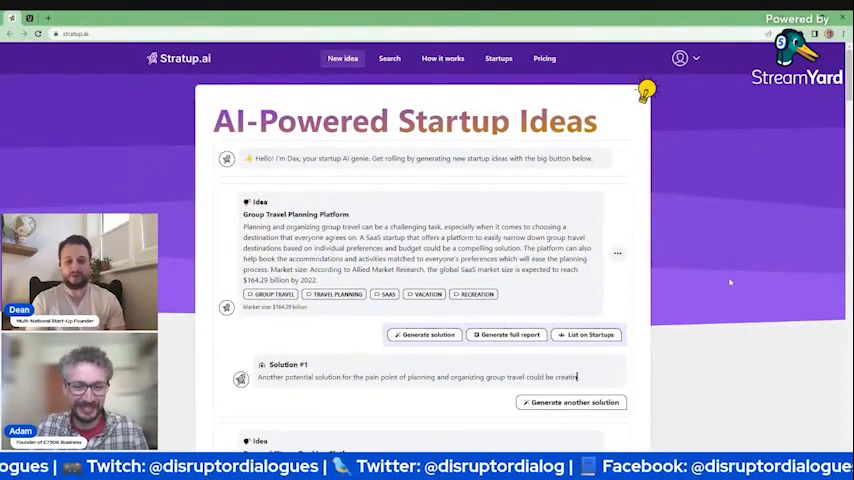
{"action": "scroll", "scroll_direction": "down", "scroll_amount": 3}
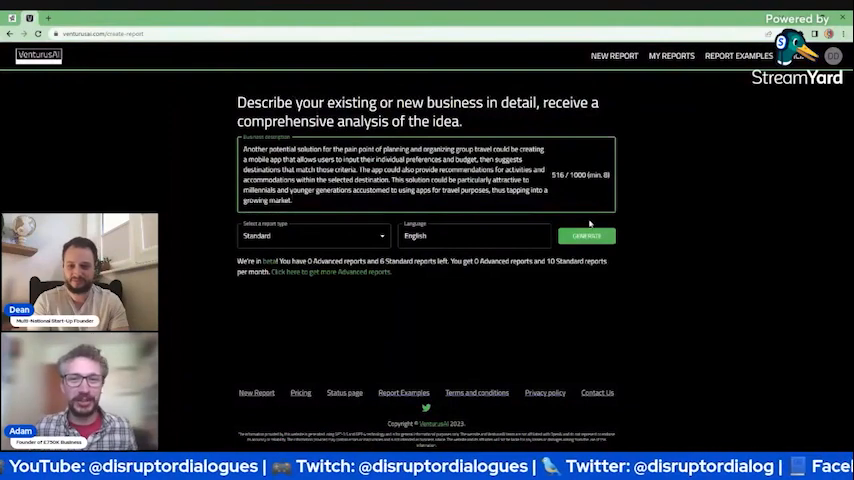
{"action": "left_click", "coordinate": [586, 235]}
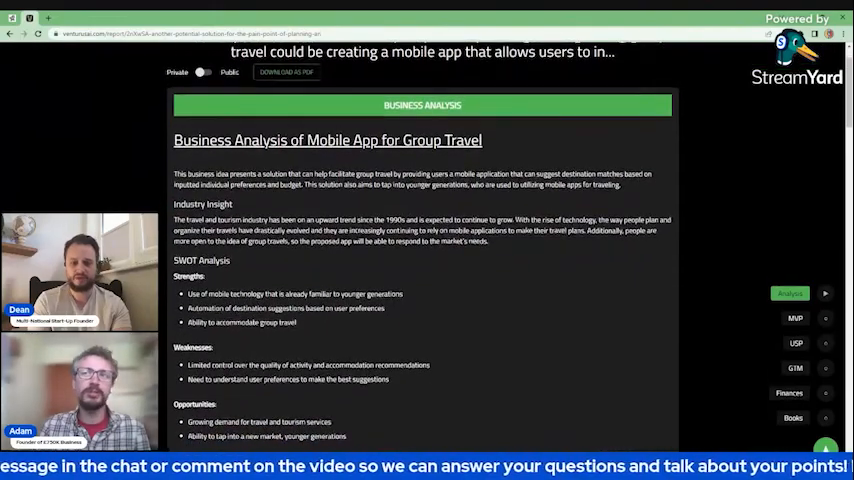
{"action": "scroll", "scroll_direction": "down", "scroll_amount": 3}
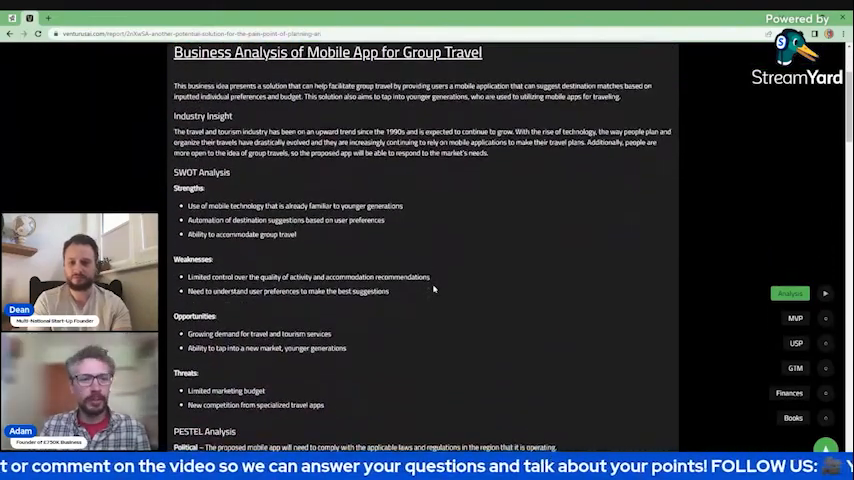
{"action": "scroll", "scroll_direction": "down", "scroll_amount": 3}
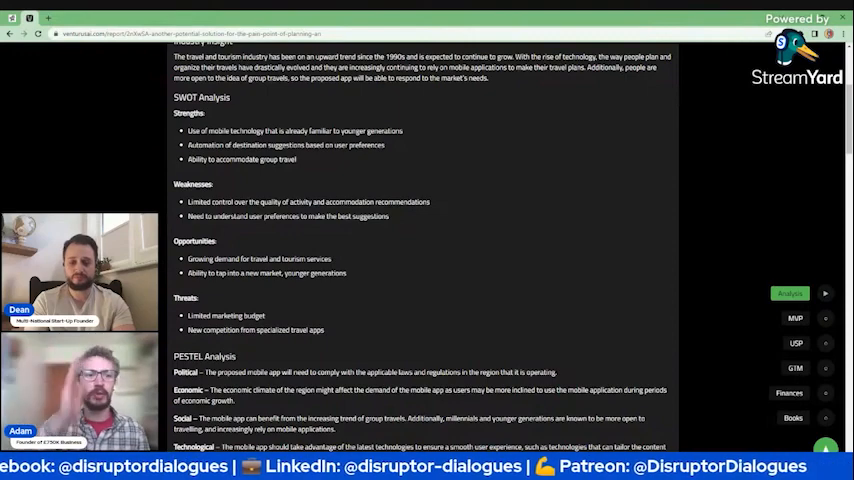
{"action": "mouse_move", "coordinate": [521, 277]}
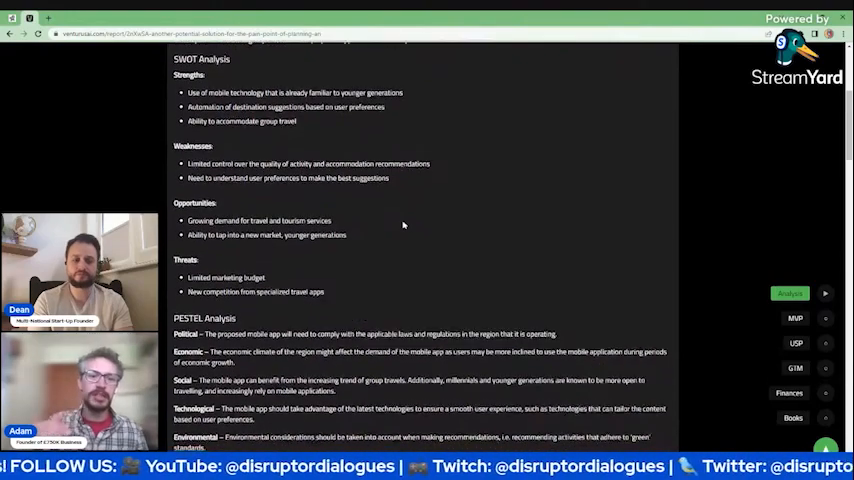
{"action": "scroll", "scroll_direction": "up", "scroll_amount": 3}
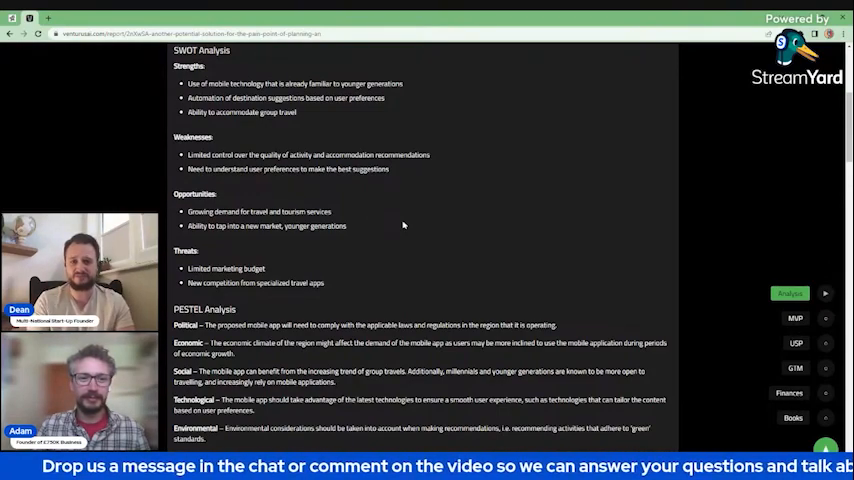
{"action": "scroll", "scroll_direction": "down", "scroll_amount": 3}
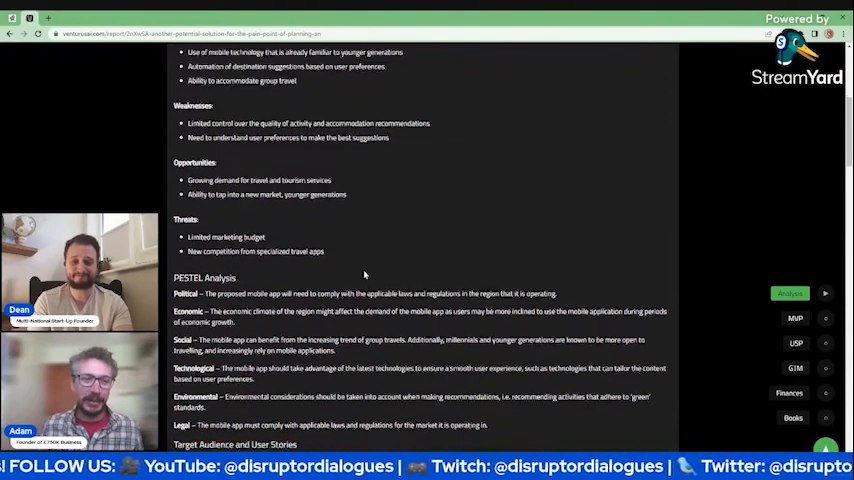
{"action": "scroll", "scroll_direction": "down", "scroll_amount": 3}
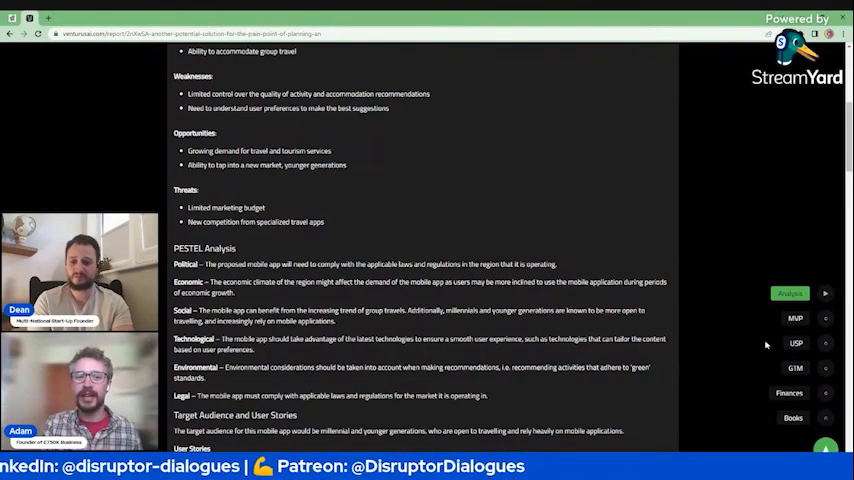
Read the report through Porter's Five Forces and CATWOE, then return to Startup.ai.
{"action": "scroll", "scroll_direction": "down", "scroll_amount": 3}
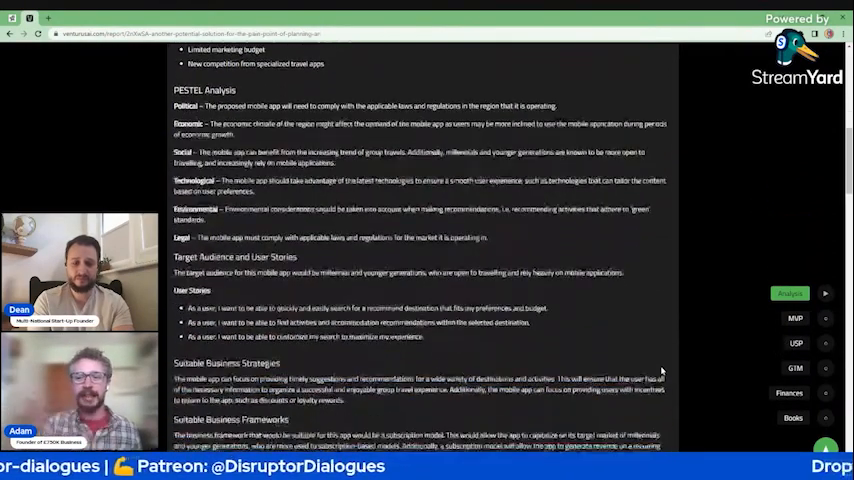
{"action": "scroll", "scroll_direction": "down", "scroll_amount": 3}
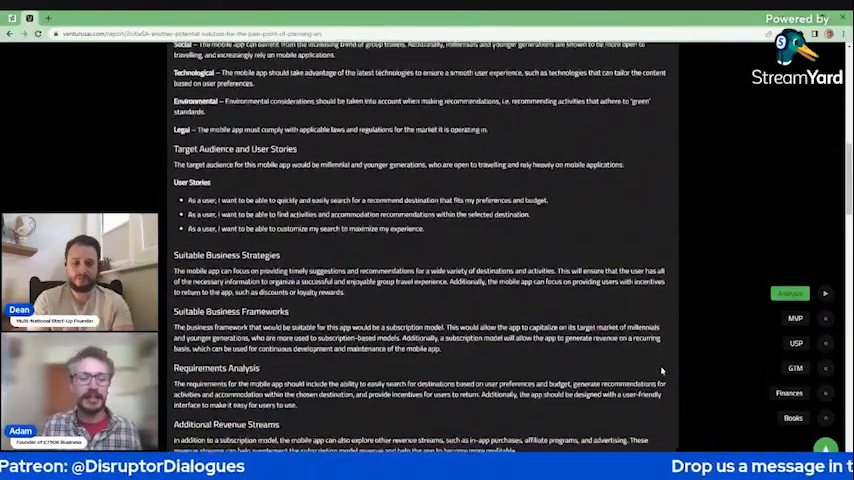
{"action": "scroll", "scroll_direction": "down", "scroll_amount": 3}
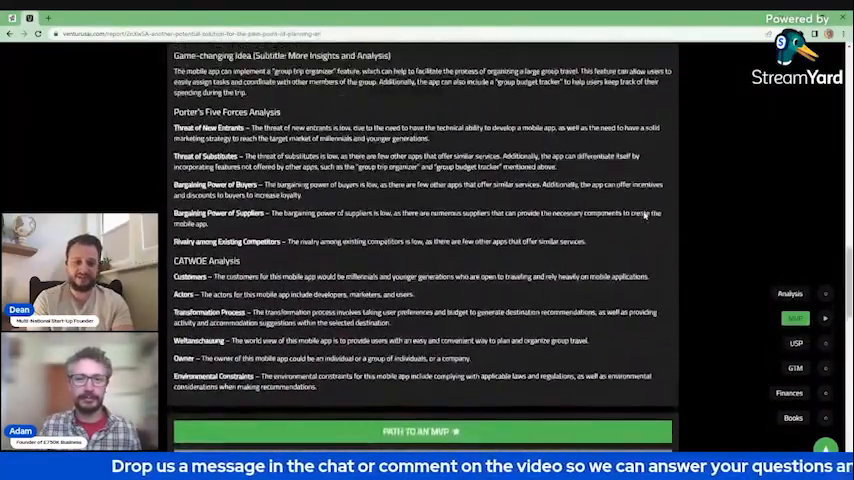
{"action": "scroll", "scroll_direction": "up", "scroll_amount": 3}
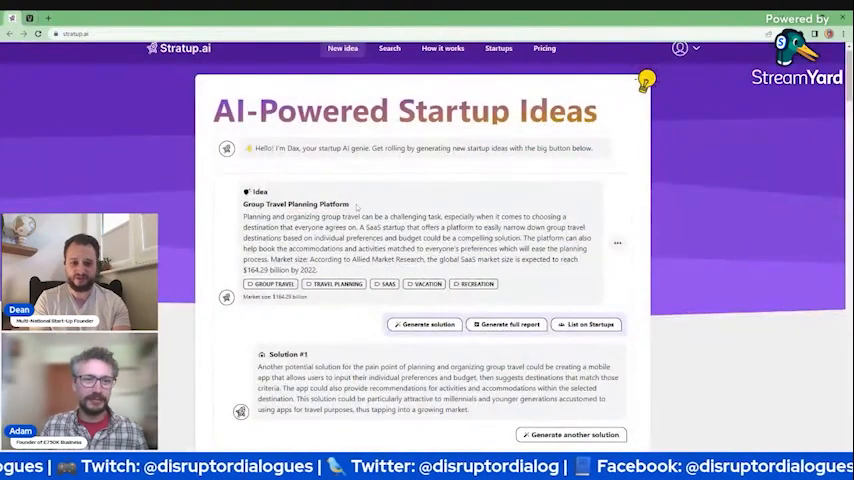
Select the title 'Group Travel Planning Platform' in Startup.ai.
{"action": "double_click", "coordinate": [294, 204]}
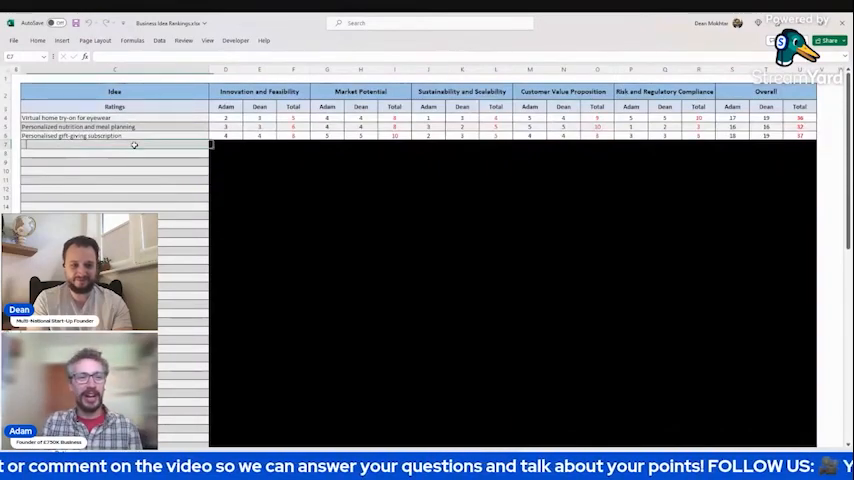
Enter 'Group Travel Planning Platform' as the fourth idea in the rankings sheet.
{"action": "type", "text": "Group Travel Planning Platform"}
{"action": "left_click", "coordinate": [226, 144]}
{"action": "type", "text": "1"}
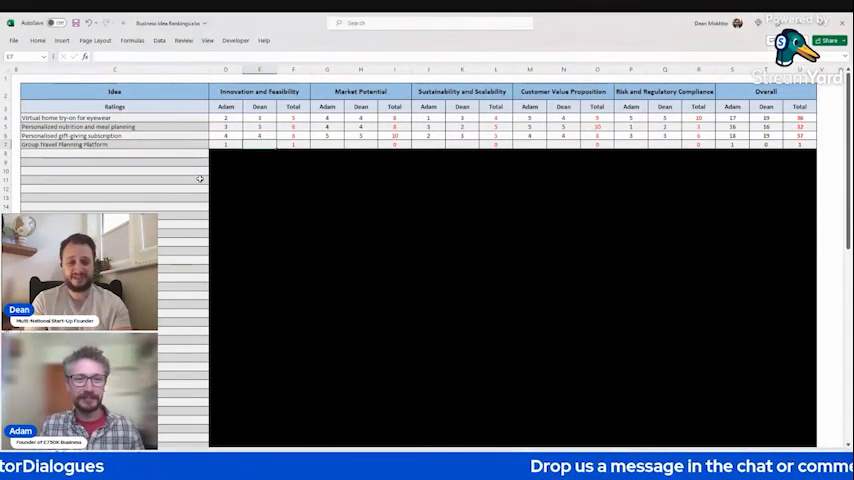
{"action": "mouse_move", "coordinate": [289, 165]}
{"action": "type", "text": "1"}
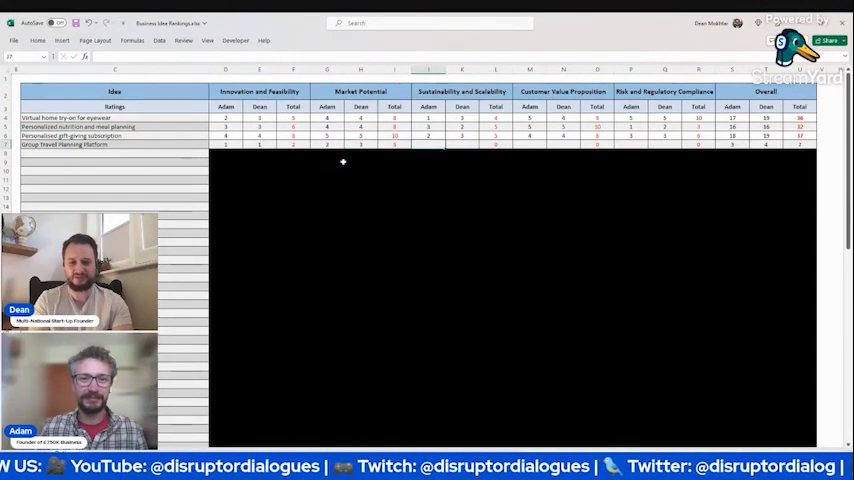
{"action": "mouse_move", "coordinate": [457, 182]}
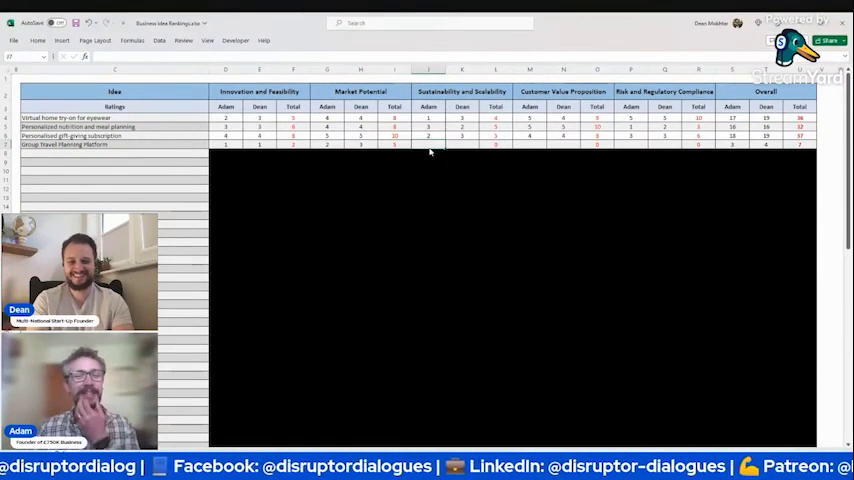
{"action": "mouse_move", "coordinate": [484, 178]}
{"action": "type", "text": "1"}
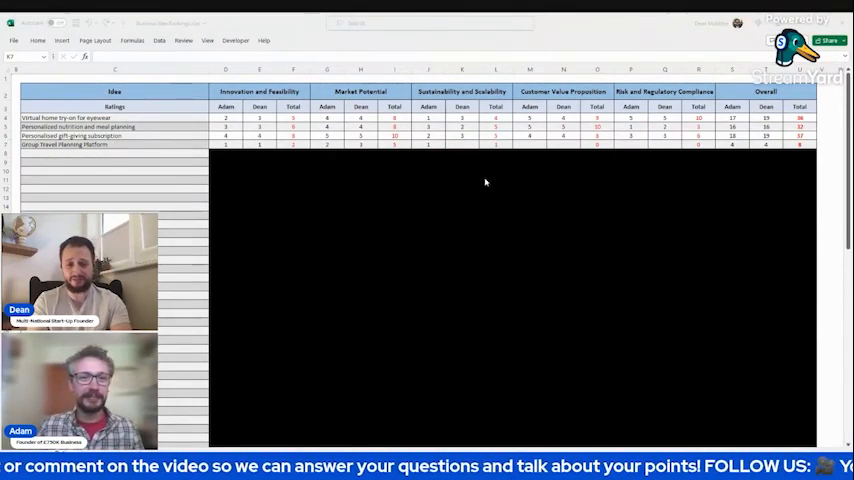
Select cells J7 and K7 for the travel idea's Sustainability and Scalability scores.
{"action": "left_click", "coordinate": [461, 143]}
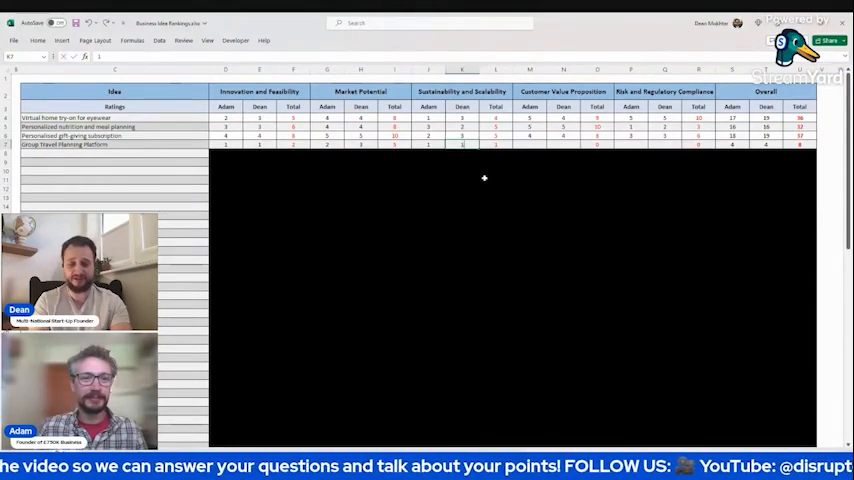
{"action": "left_click", "coordinate": [495, 143]}
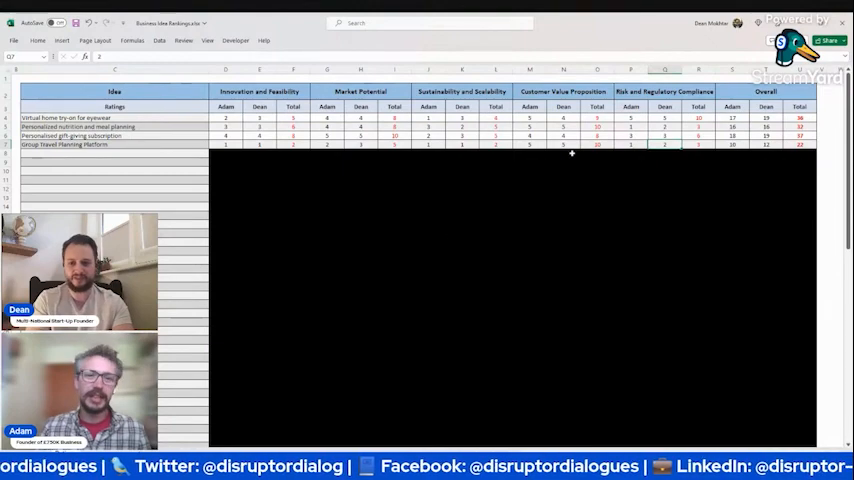
{"action": "mouse_move", "coordinate": [514, 291]}
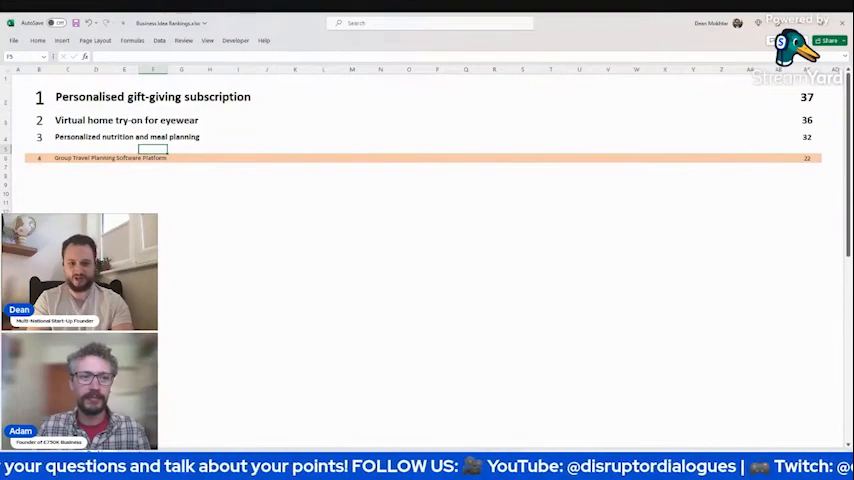
{"action": "left_click", "coordinate": [152, 96]}
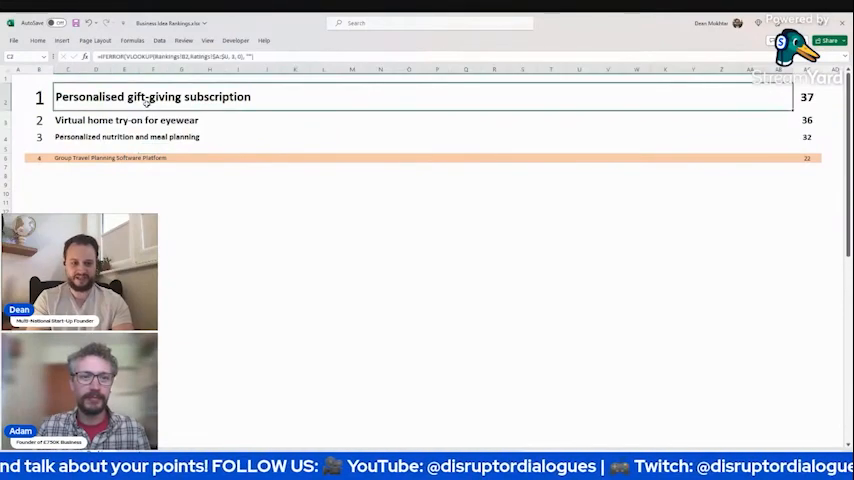